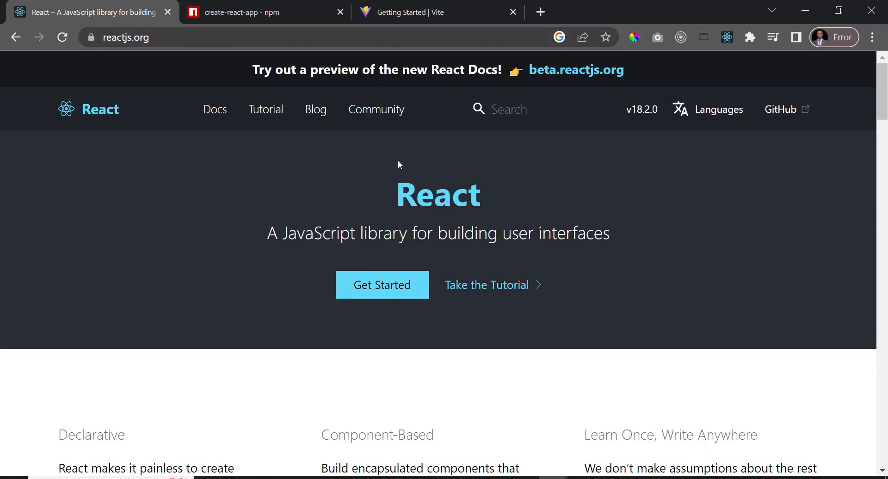
mouse_move(417, 169)
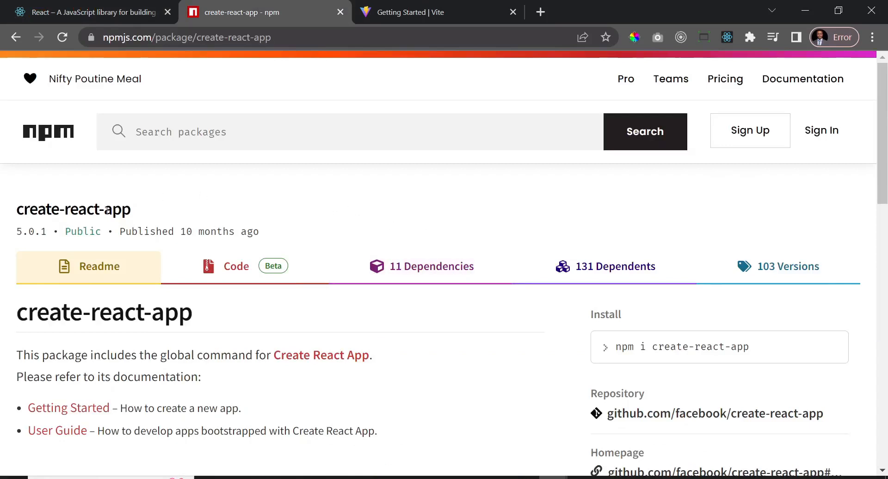
mouse_move(168, 223)
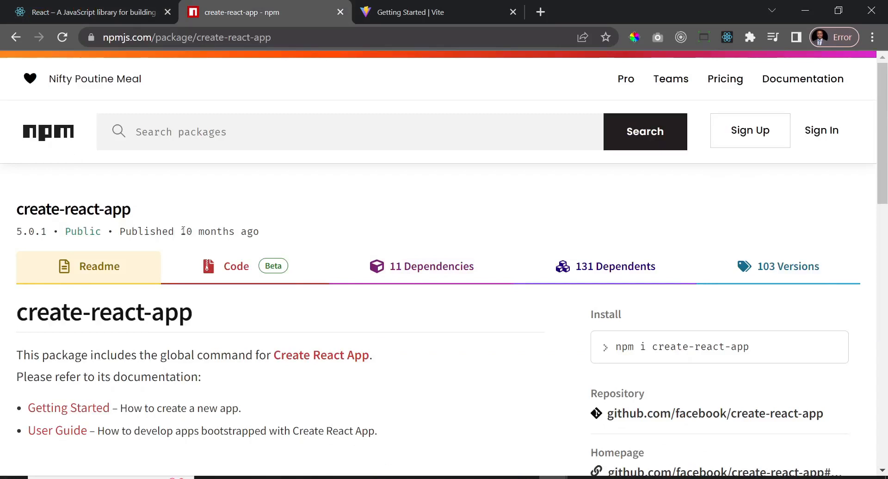
mouse_move(850, 216)
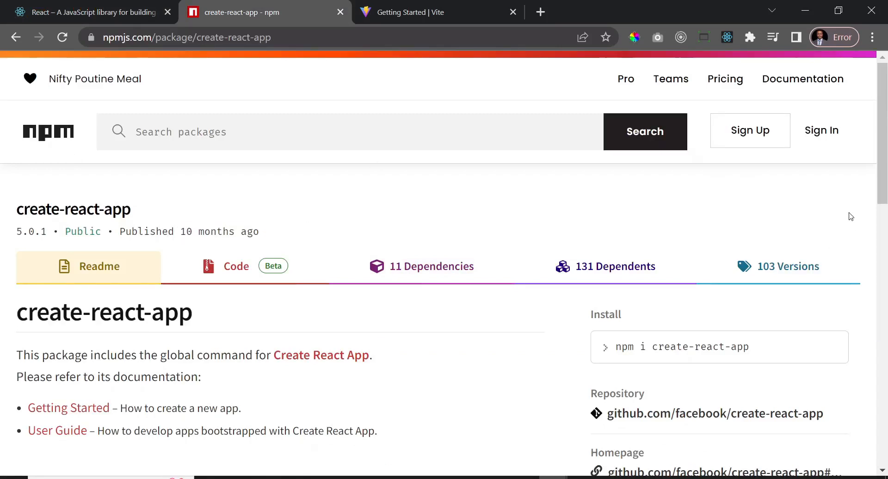
- Bring the create-react-app page's weekly download stats and version 5.0.1 details into view
scroll("down", 3)
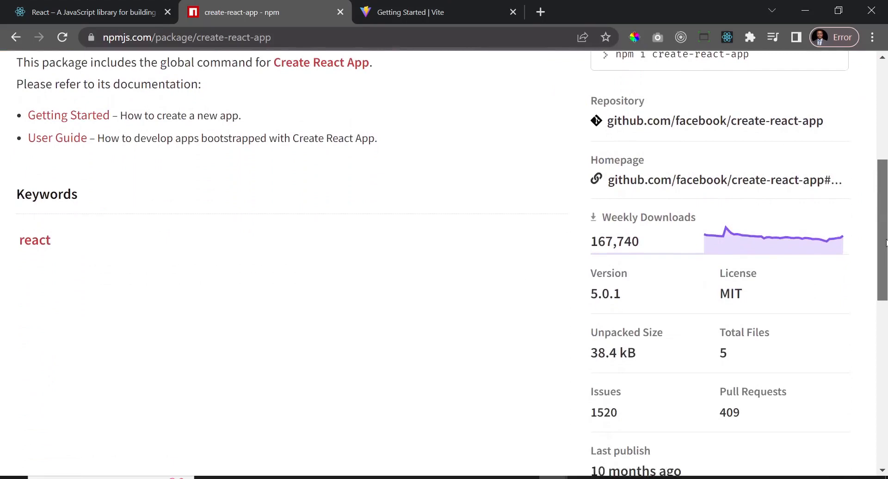
scroll("down", 3)
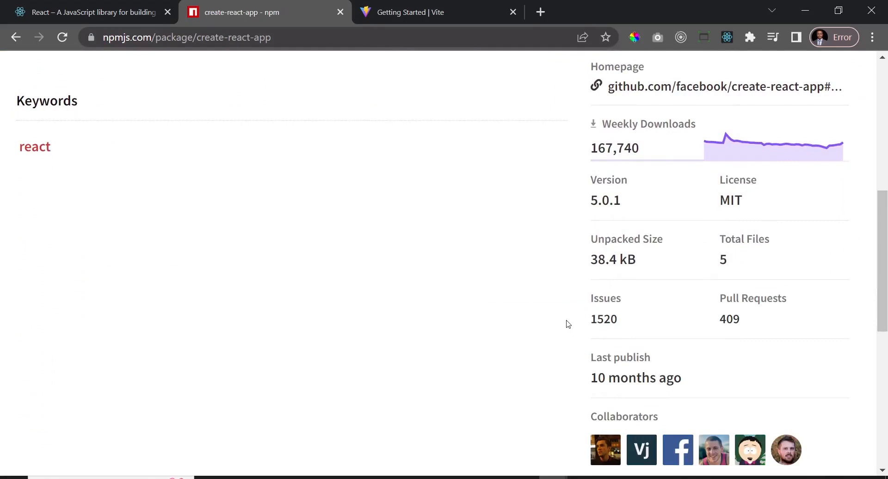
mouse_move(685, 174)
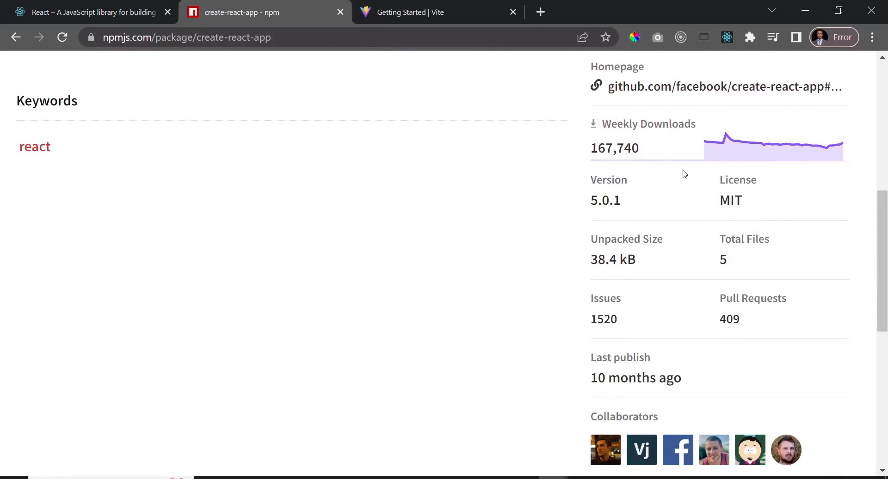
mouse_move(718, 141)
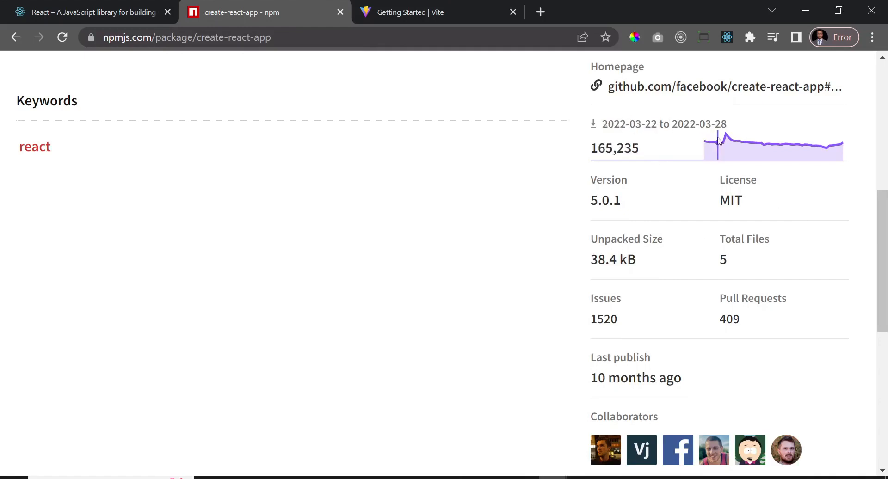
mouse_move(726, 145)
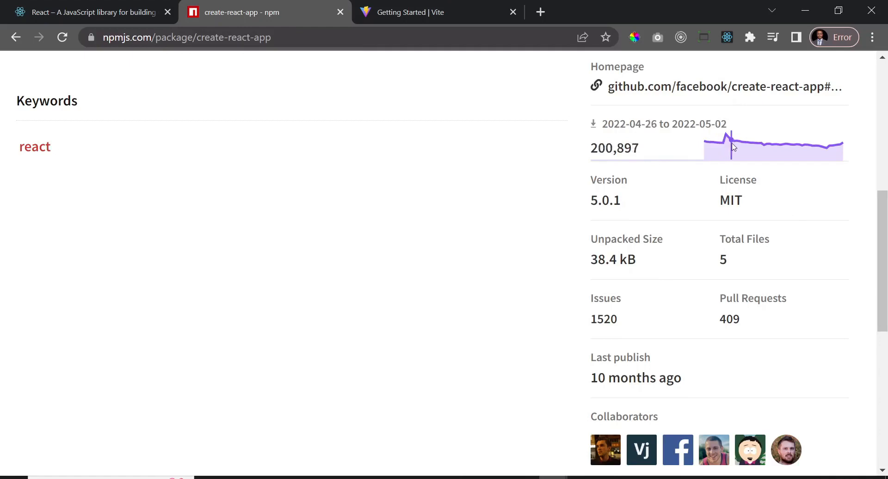
mouse_move(775, 154)
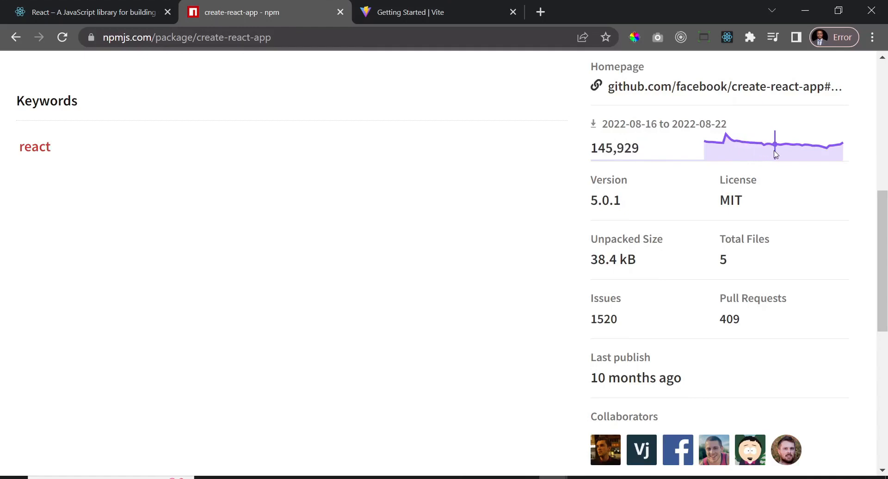
mouse_move(806, 159)
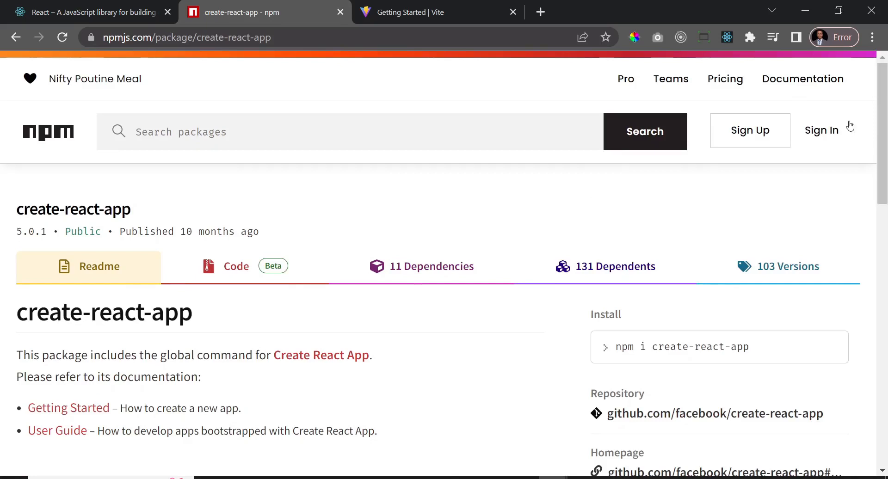
mouse_move(539, 203)
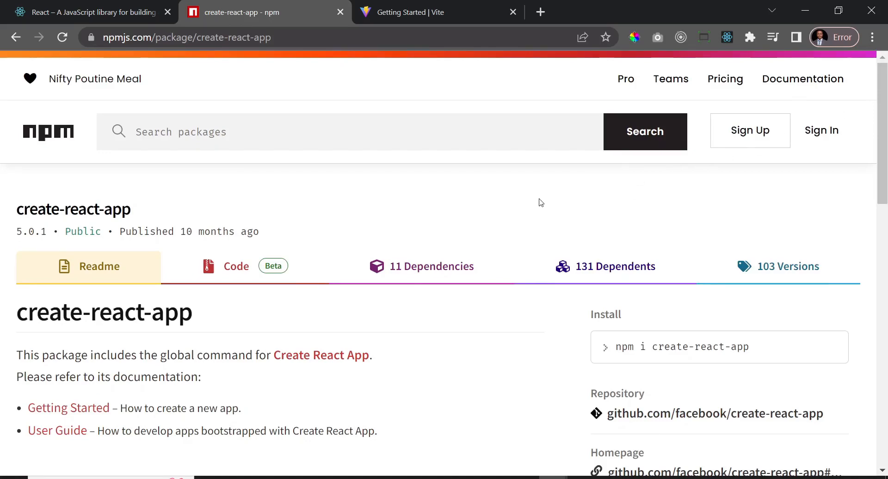
- Go to vitejs.dev and enter its Getting Started guide page
left_click(418, 12)
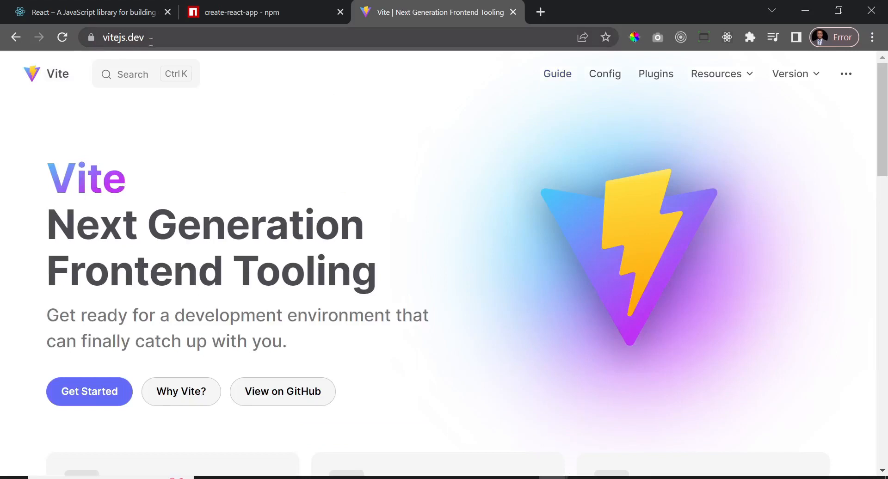
mouse_move(147, 51)
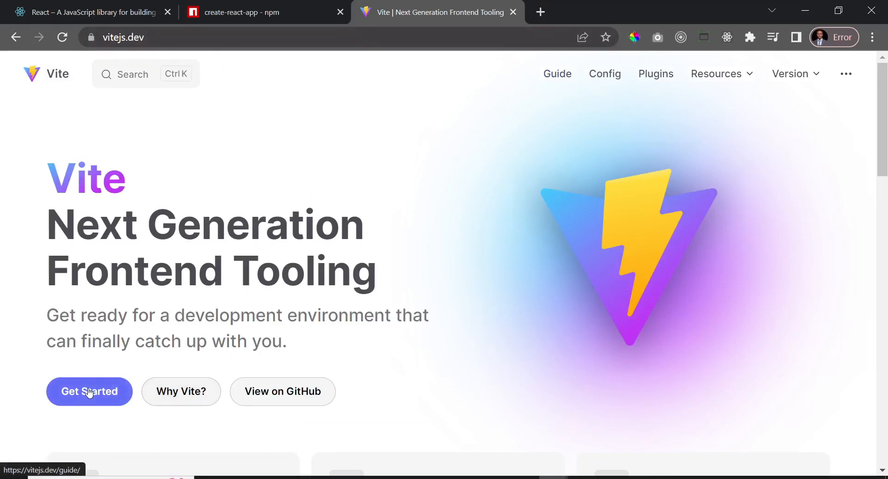
left_click(90, 391)
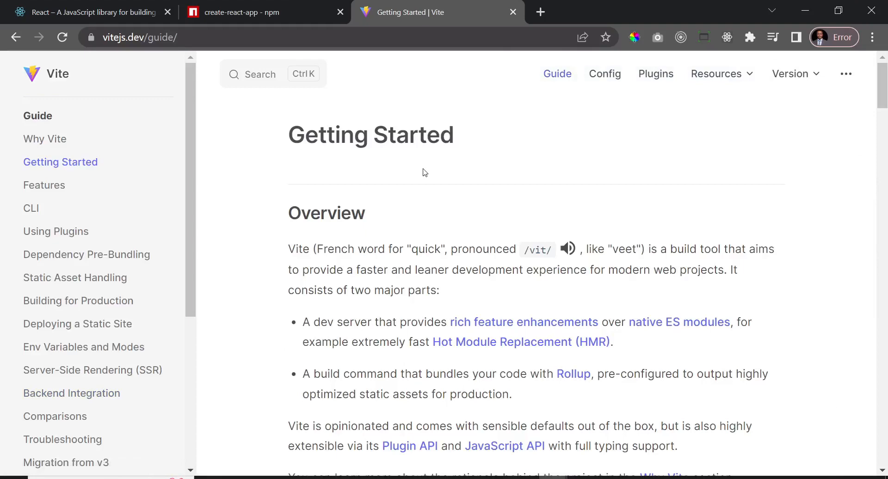
mouse_move(496, 179)
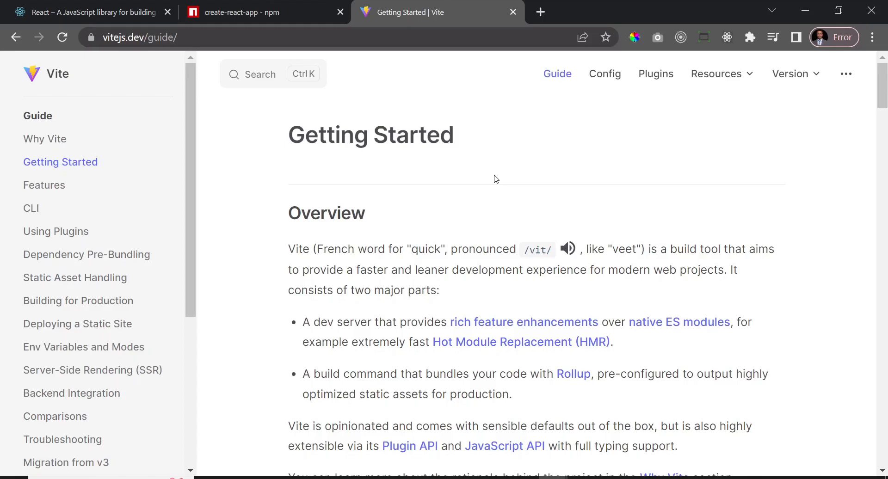
- Reveal the npm create vite@latest scaffolding commands for npm, Yarn and pnpm
scroll("down", 3)
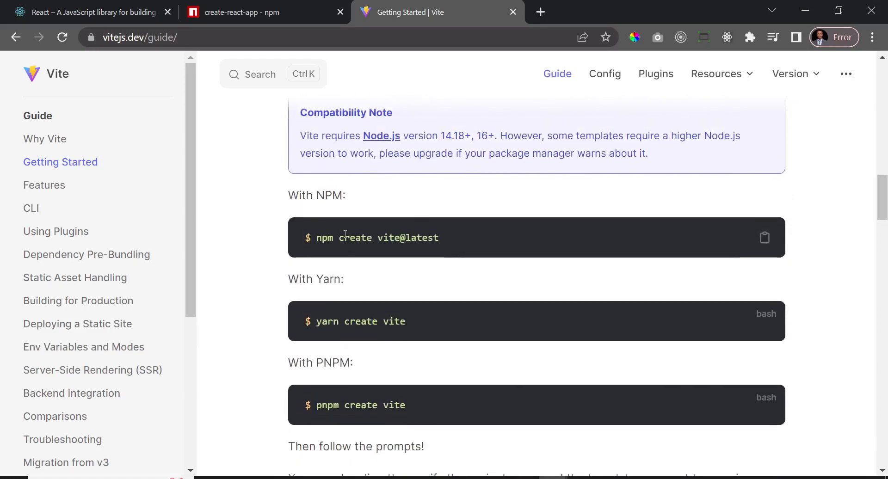
mouse_move(436, 283)
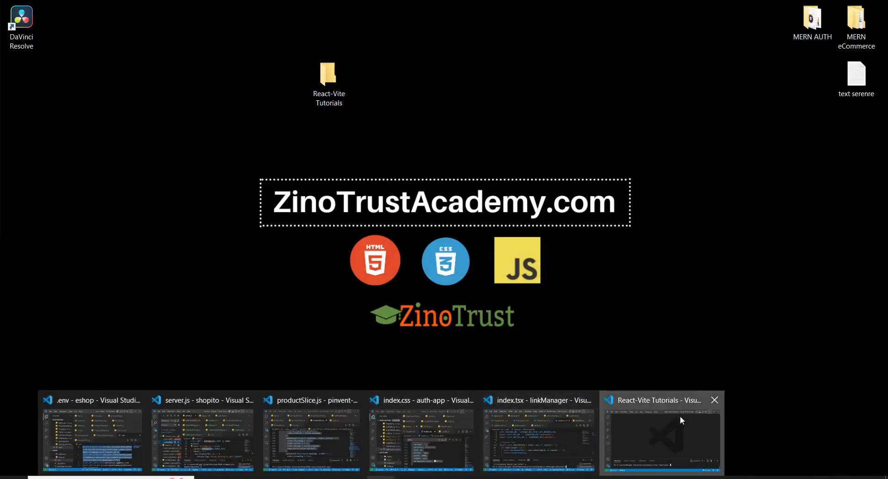
- Run npm create vite@latest in the terminal, accepting project name vite-demo and choosing React
left_click(682, 421)
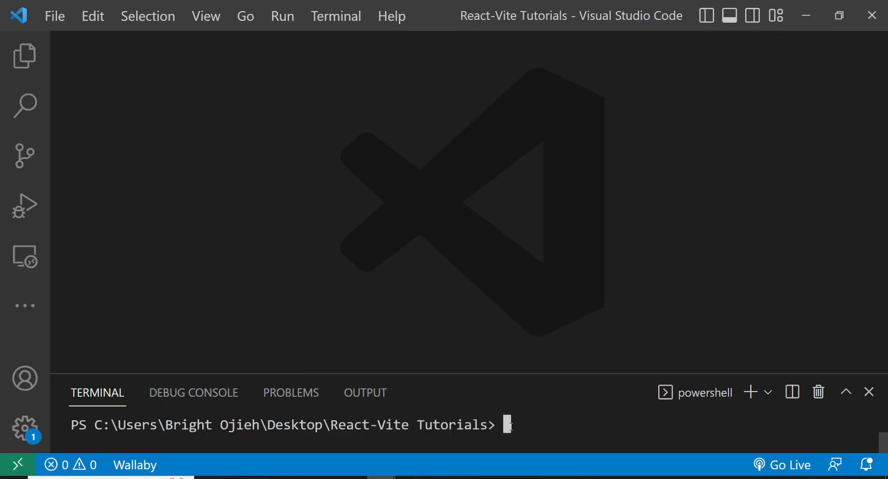
type("npm create vite@latest")
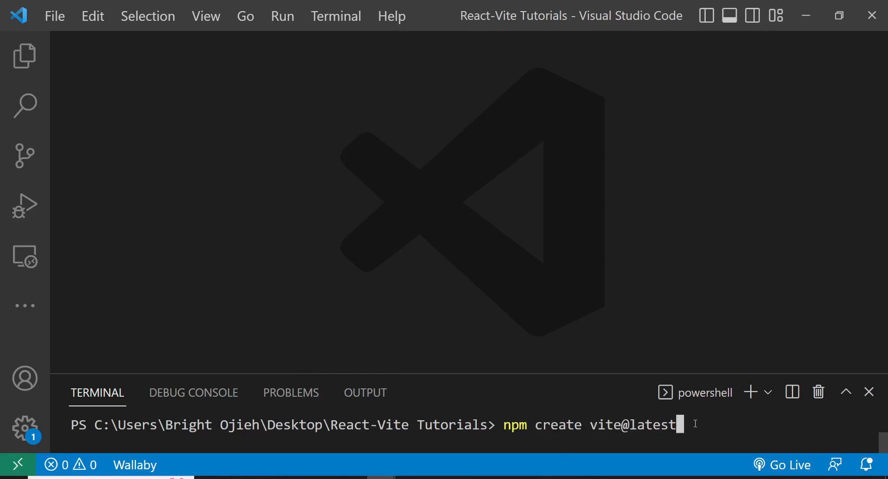
key("Enter")
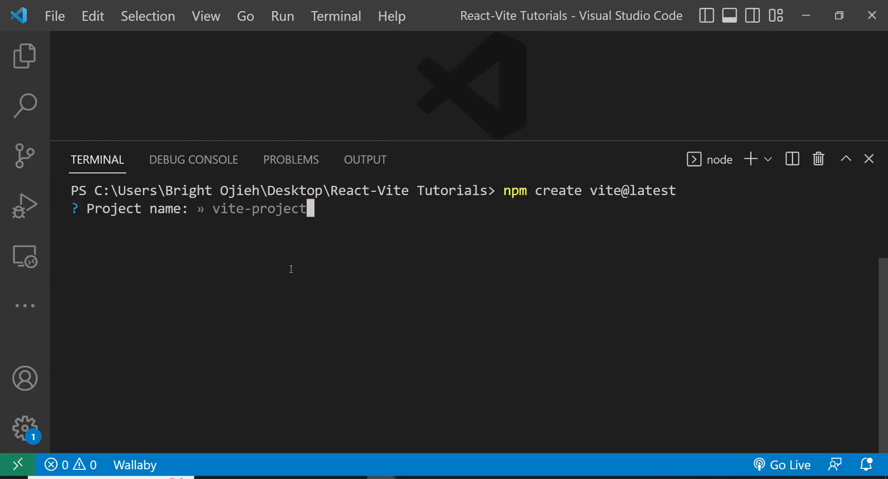
mouse_move(178, 213)
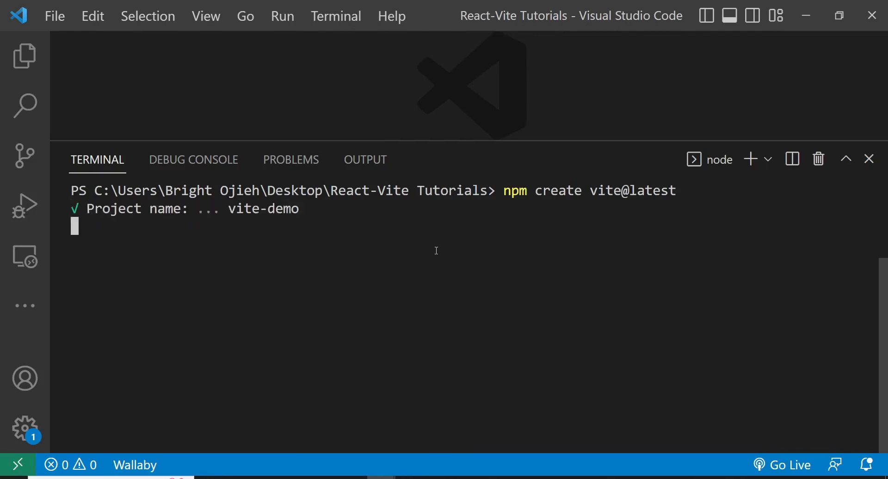
key("Enter")
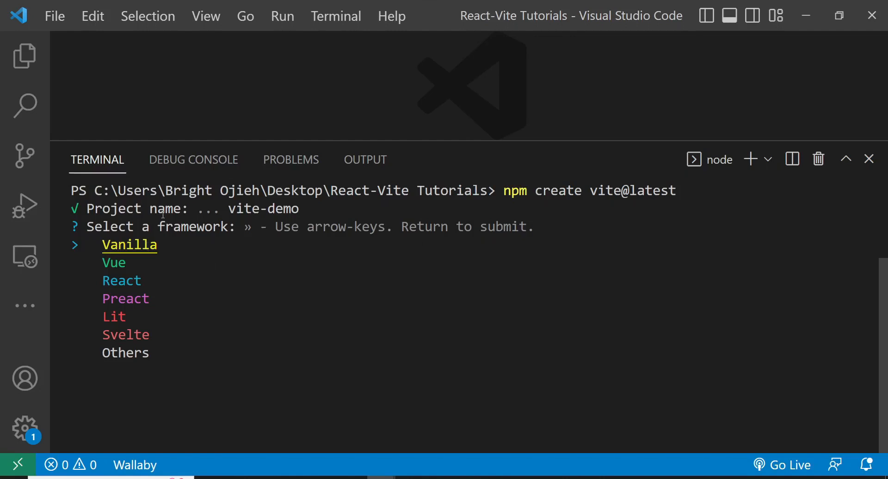
mouse_move(343, 147)
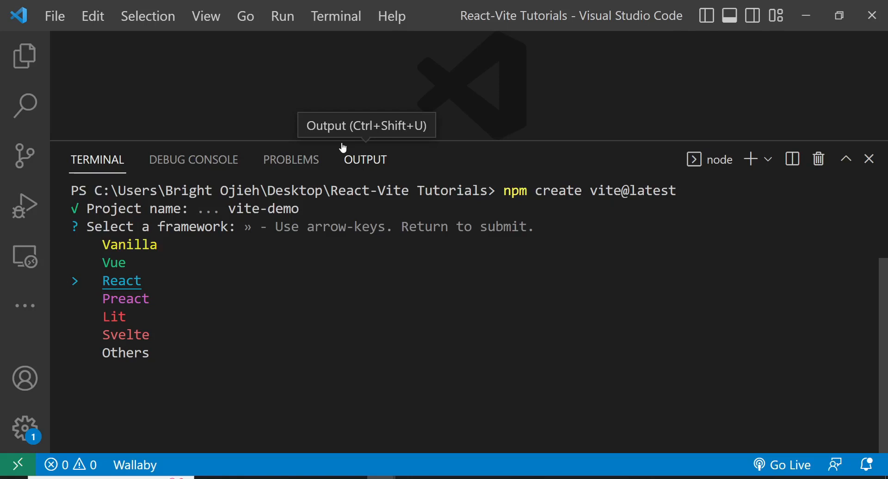
key("Enter")
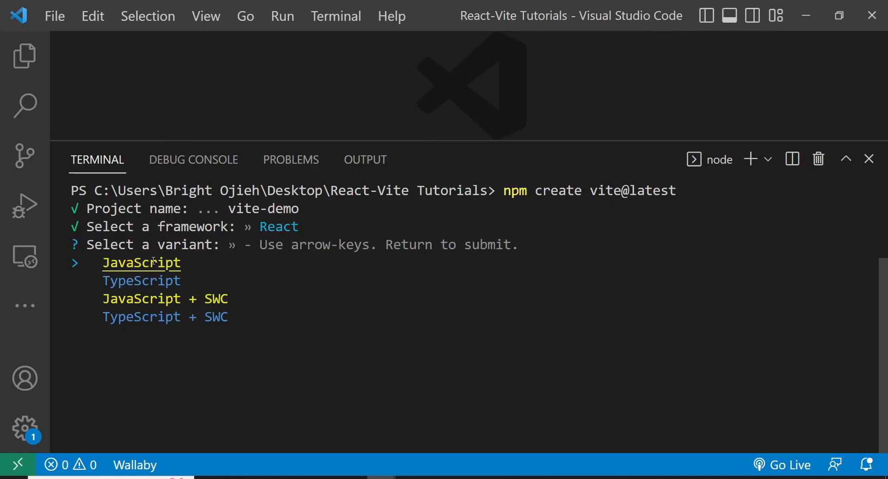
mouse_move(432, 282)
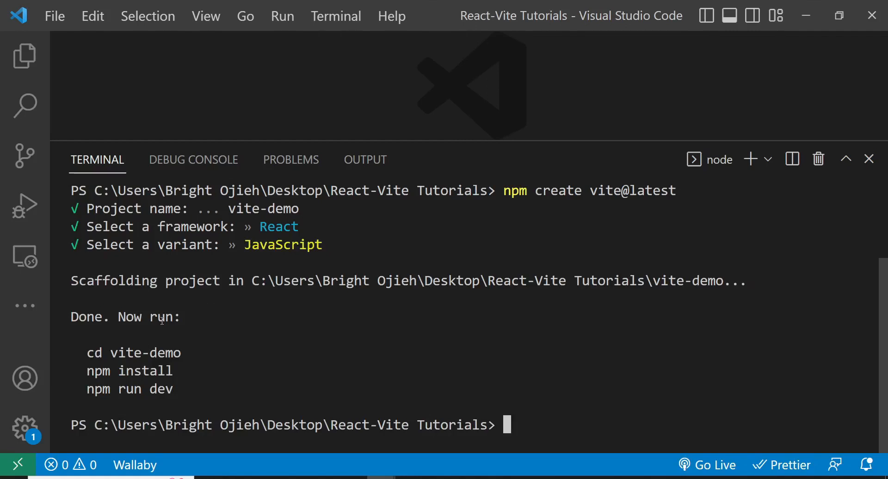
mouse_move(72, 354)
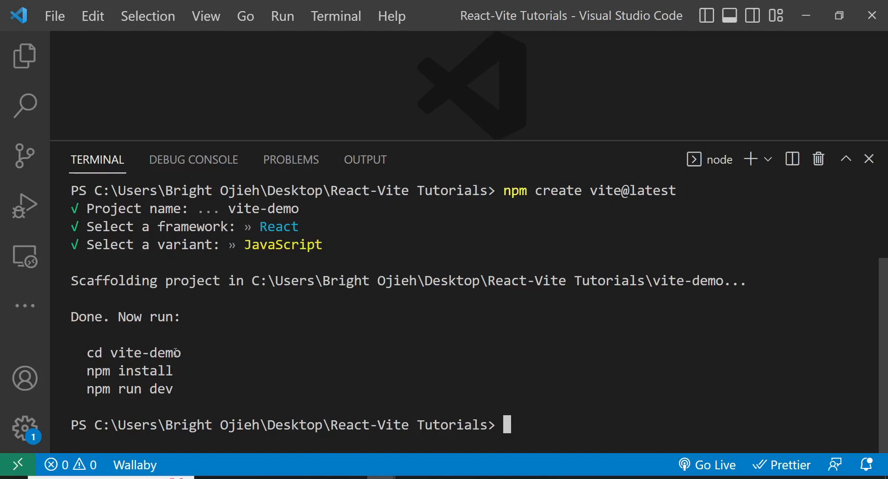
mouse_move(620, 344)
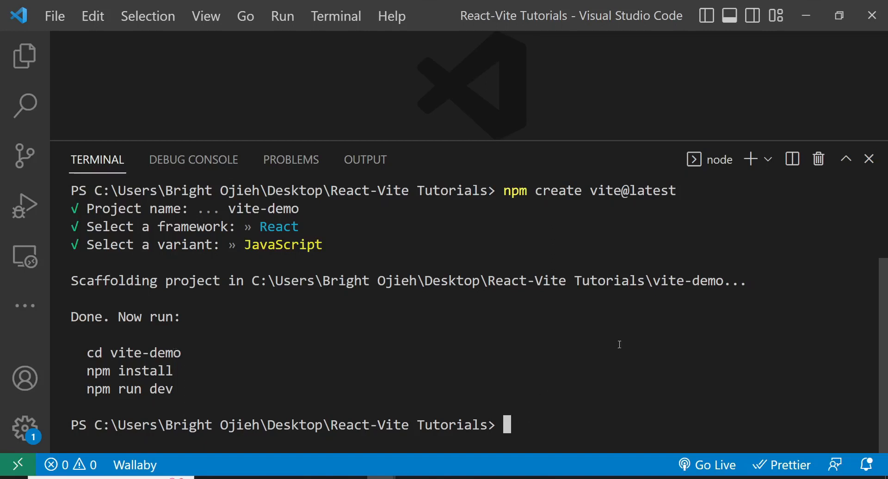
- Change into the vite-demo folder and run npm install to fetch its dependencies
type("cd")
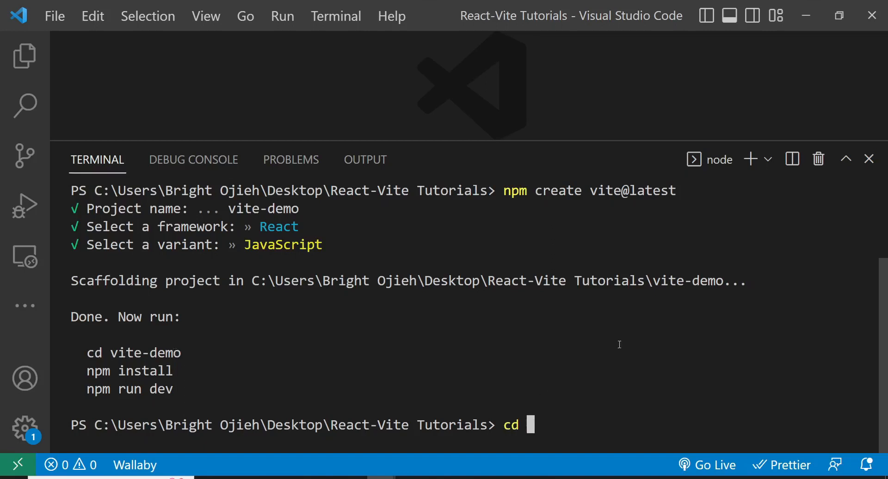
type("vite-demo")
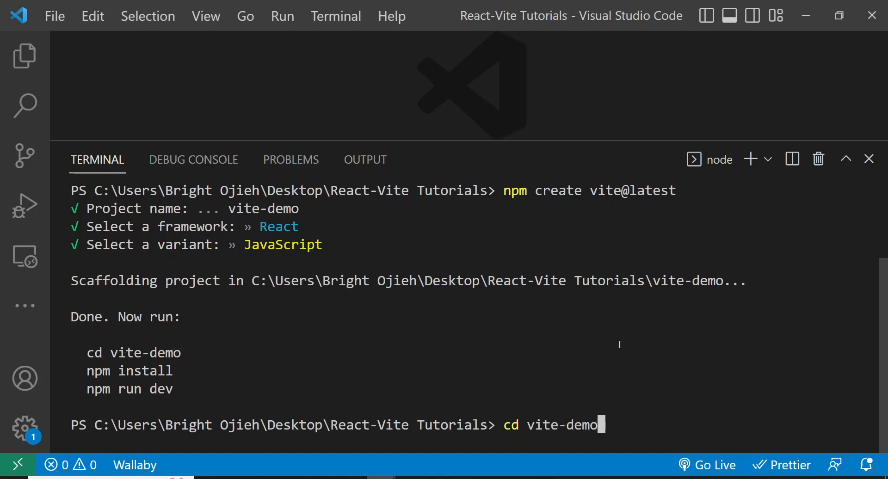
key("Enter")
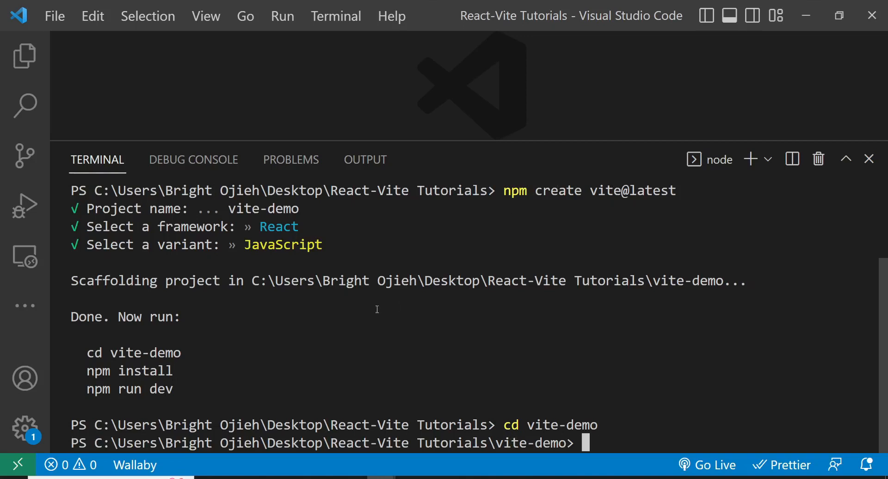
mouse_move(351, 309)
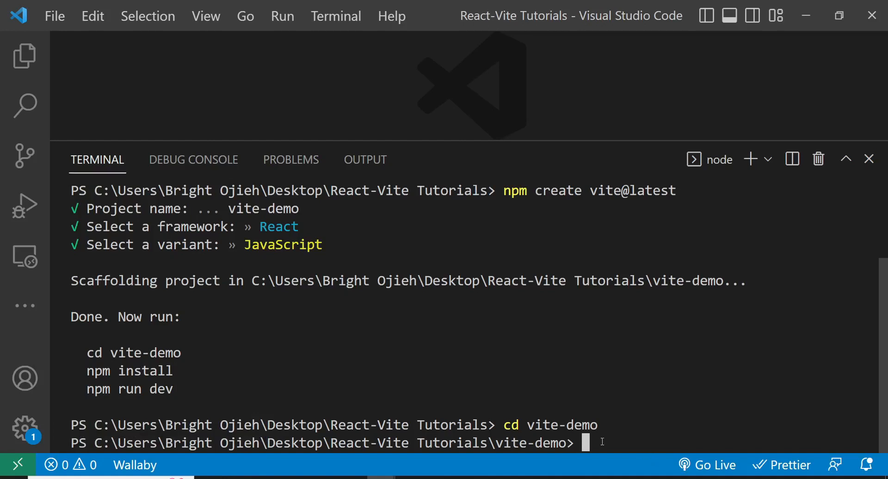
type("npm install")
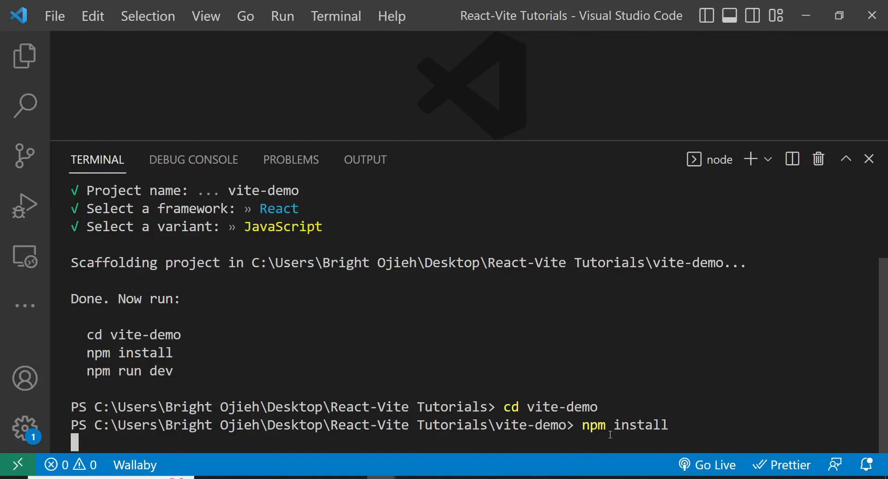
mouse_move(467, 375)
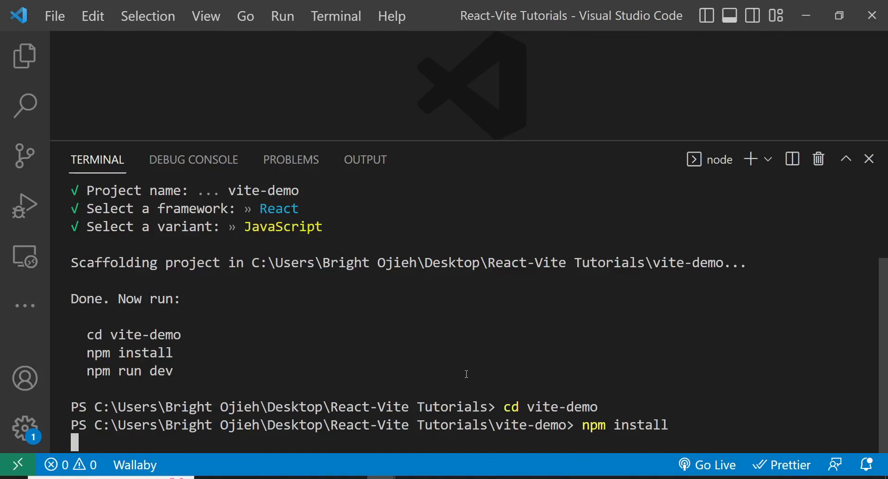
mouse_move(476, 377)
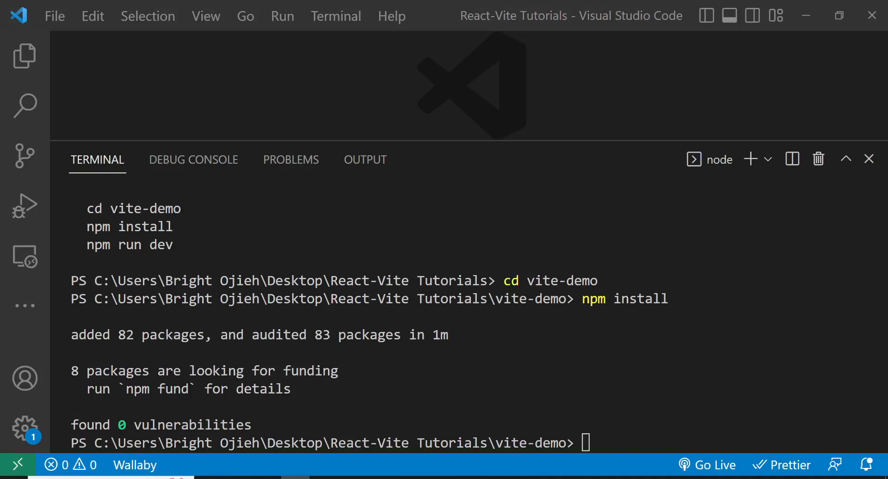
mouse_move(482, 383)
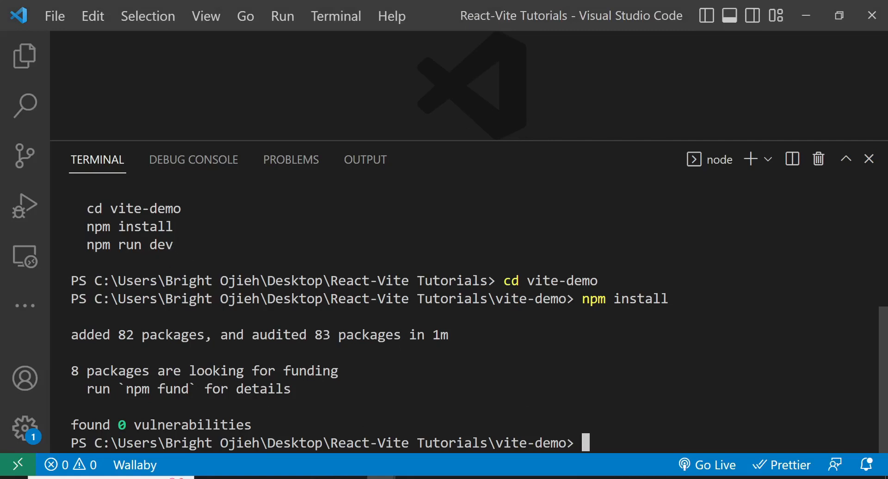
- Run npm run dev to start the Vite dev server on port 5173
type("npm")
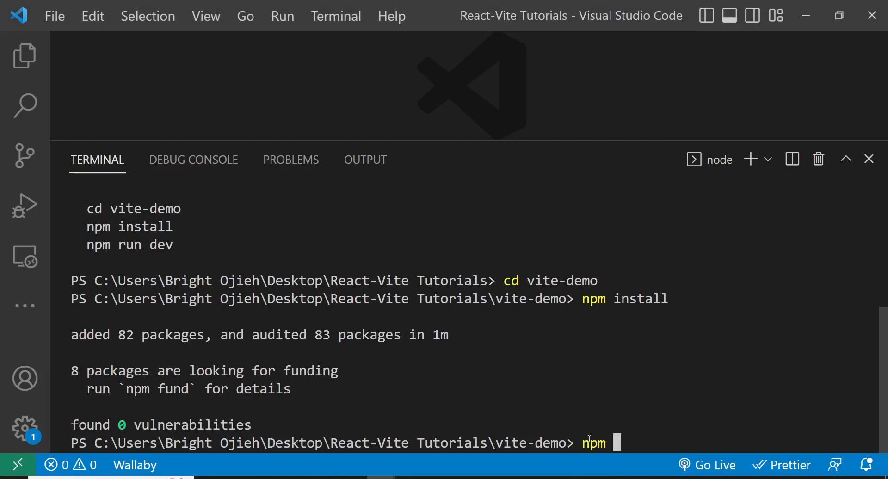
type("run dev")
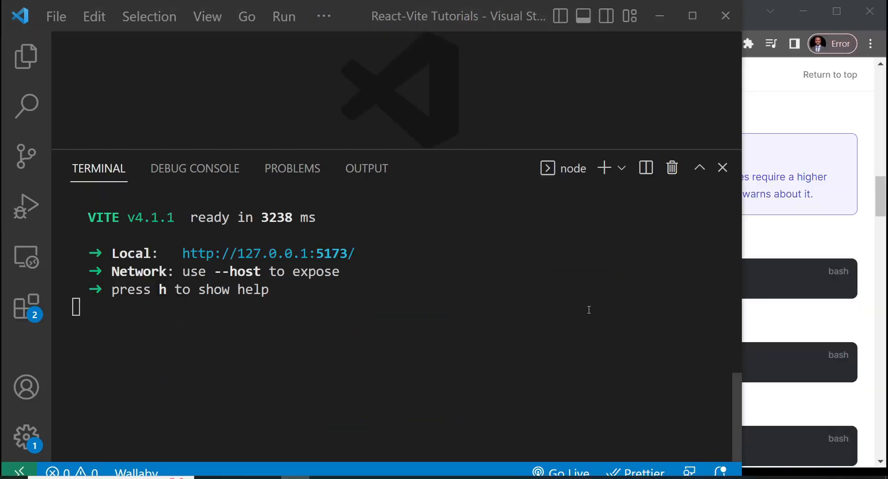
mouse_move(177, 238)
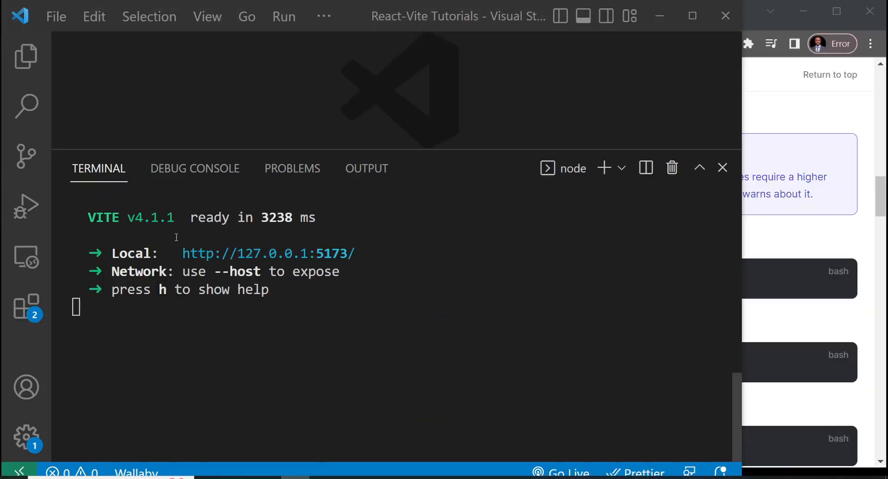
mouse_move(277, 254)
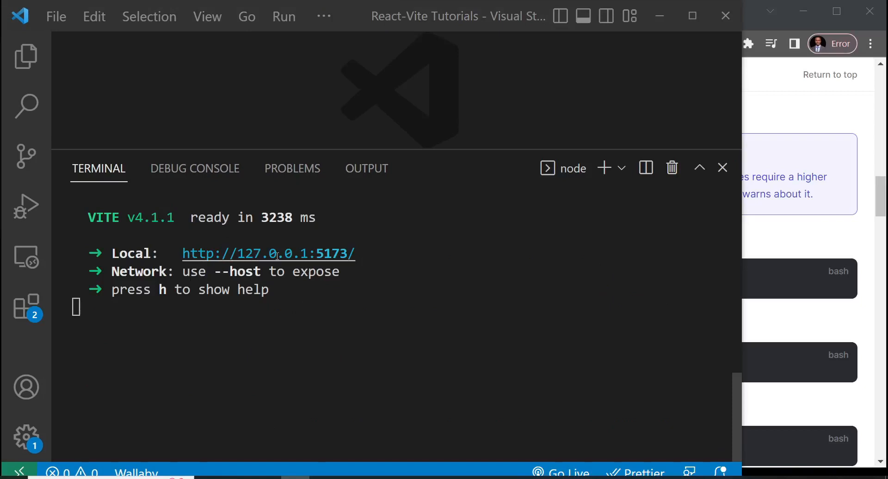
mouse_move(180, 254)
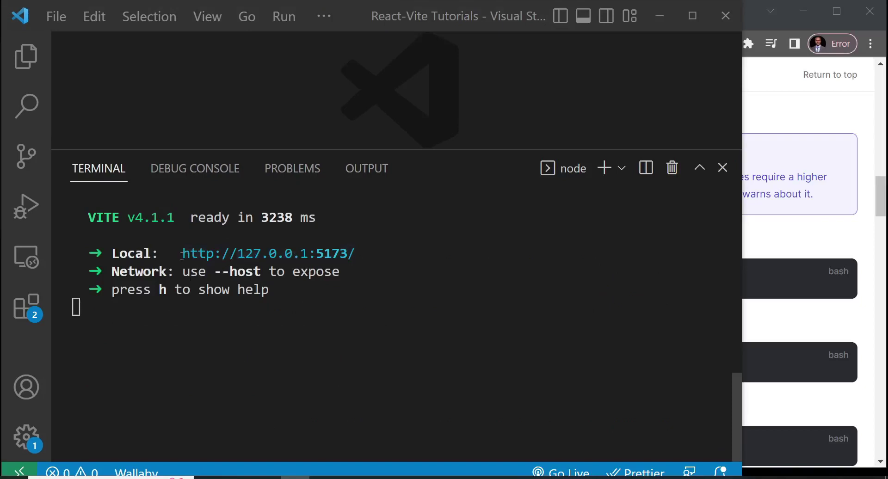
mouse_move(263, 253)
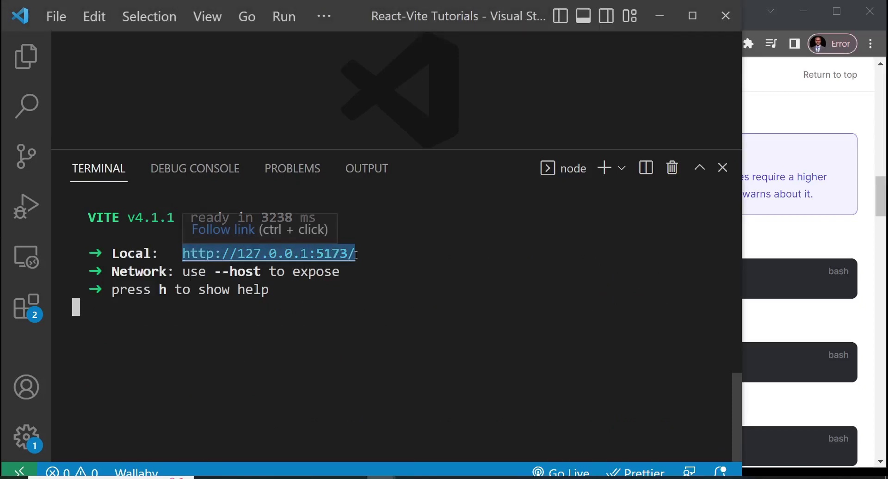
mouse_move(787, 122)
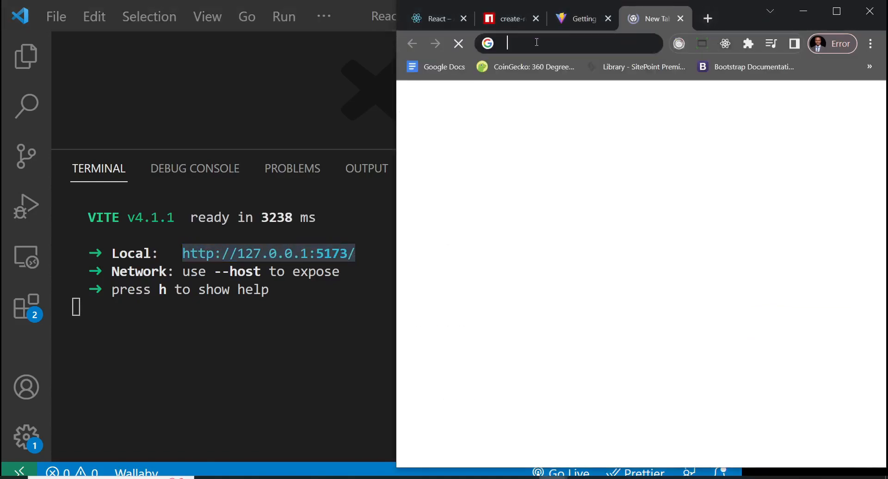
- Load 127.0.0.1:5173 in Chrome to see the Vite + React starter page, then return to the editor
type("127.0.0.1:5173")
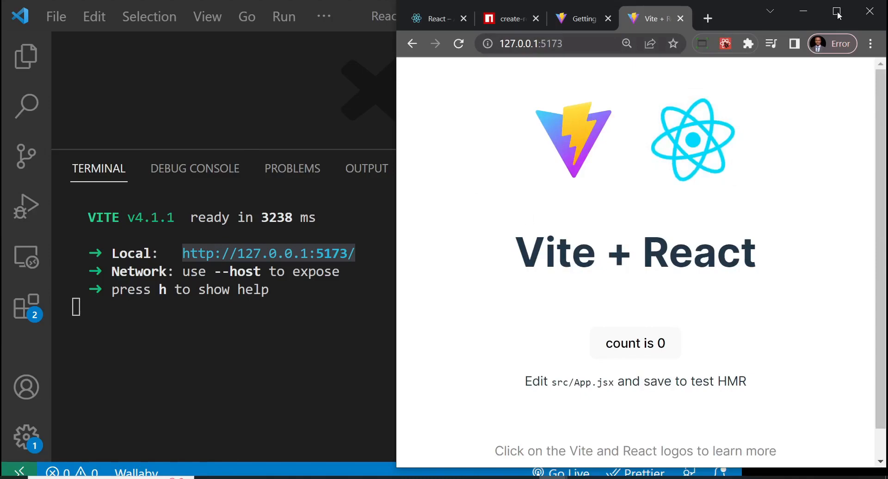
left_click(837, 11)
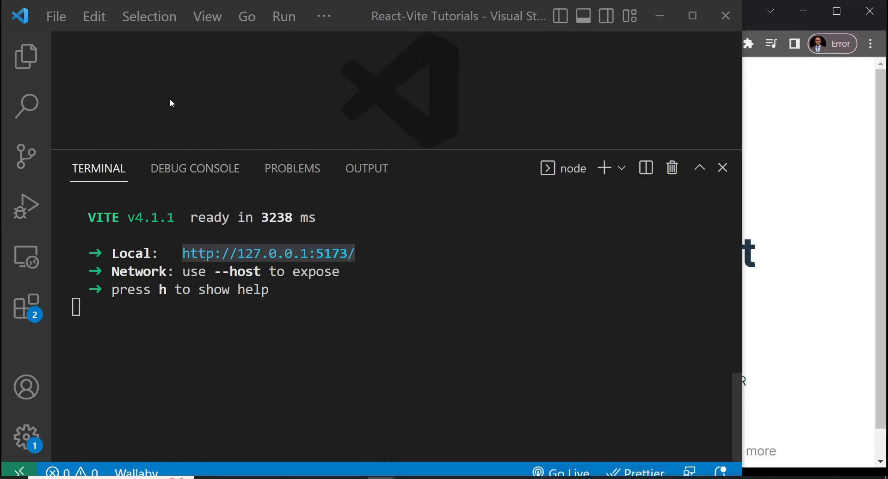
mouse_move(523, 161)
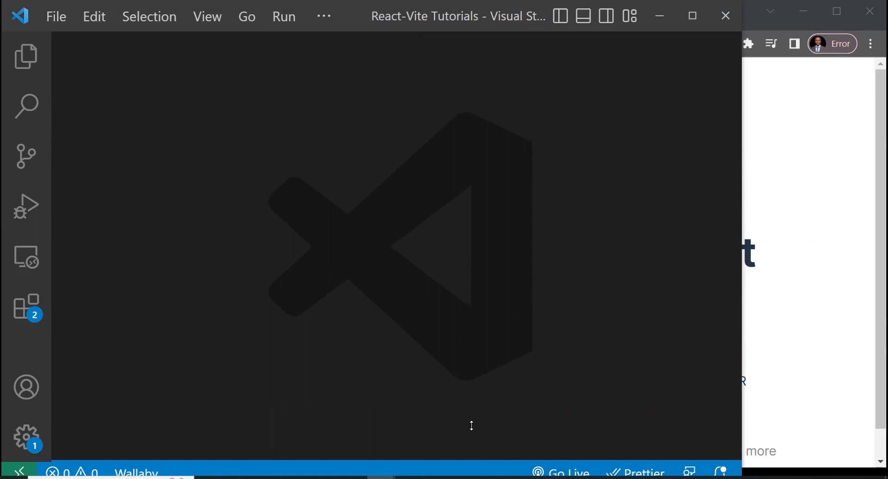
- Show the Explorer with vite-demo and src expanded, revealing App.jsx and main.jsx
left_click(23, 56)
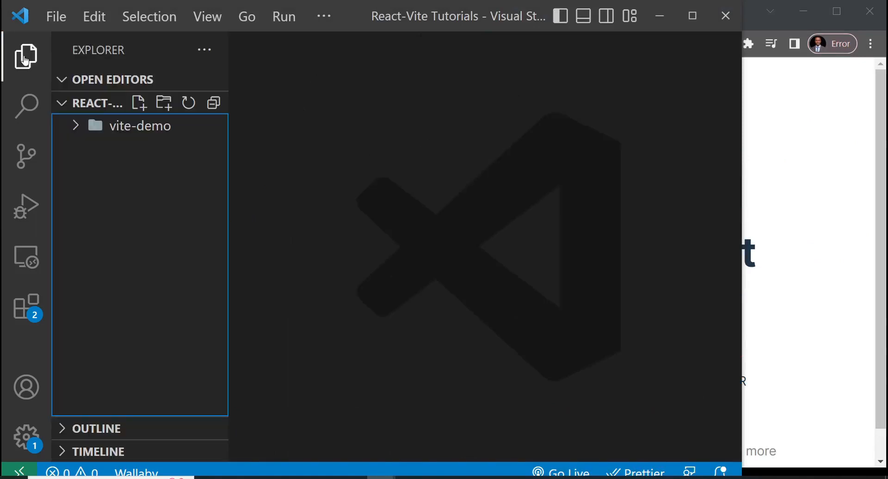
mouse_move(137, 132)
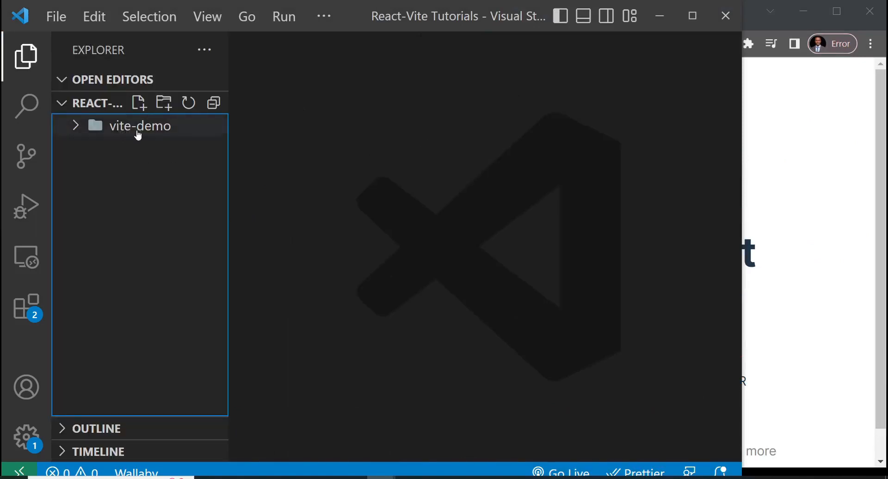
left_click(139, 125)
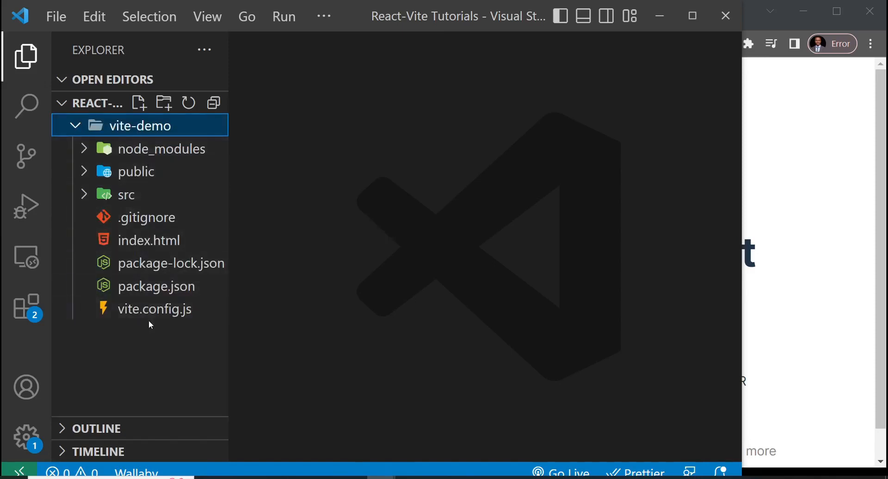
left_click(136, 171)
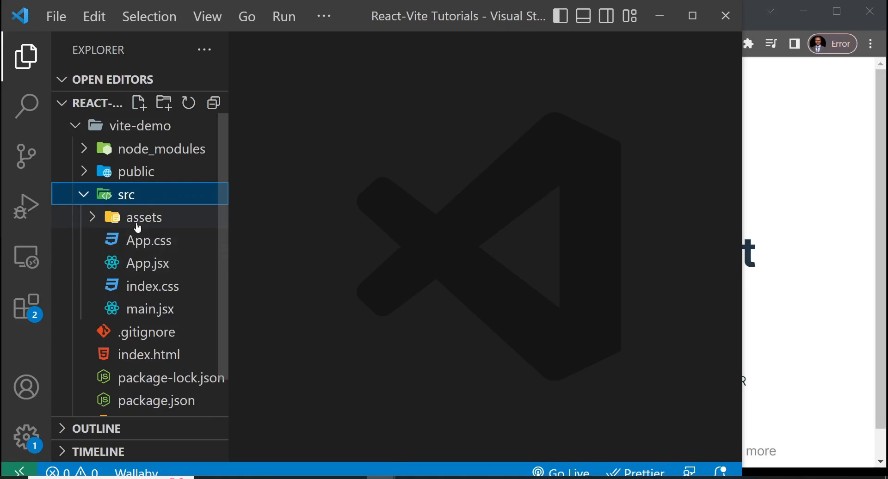
mouse_move(148, 264)
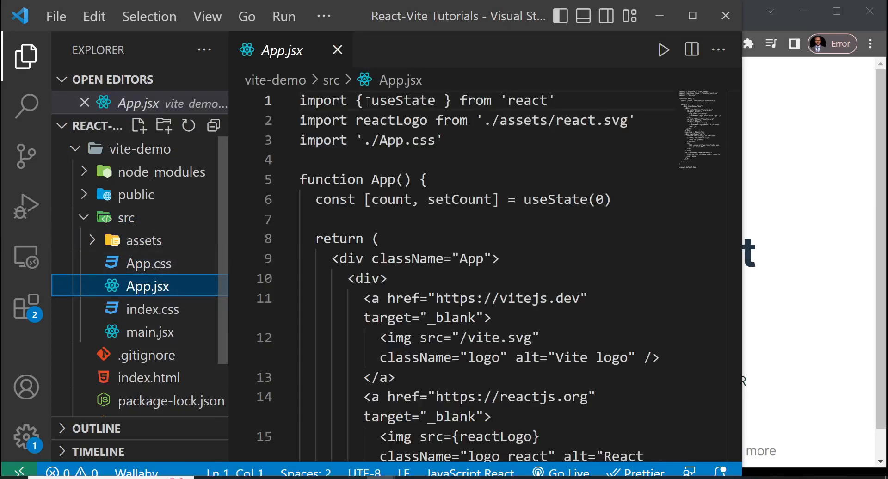
- Delete the starter JSX inside the App div and enter an <h1>Hello World!</h1> heading via Emmet
scroll("down", 3)
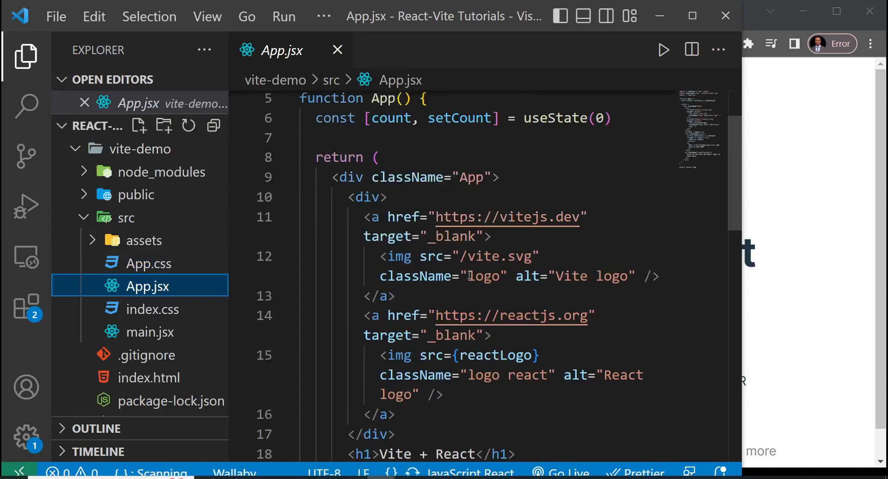
left_click(363, 198)
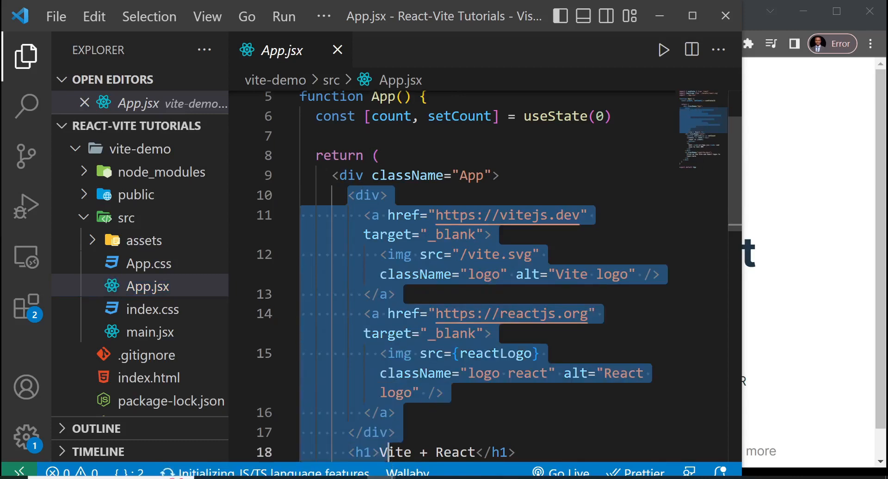
scroll("down", 3)
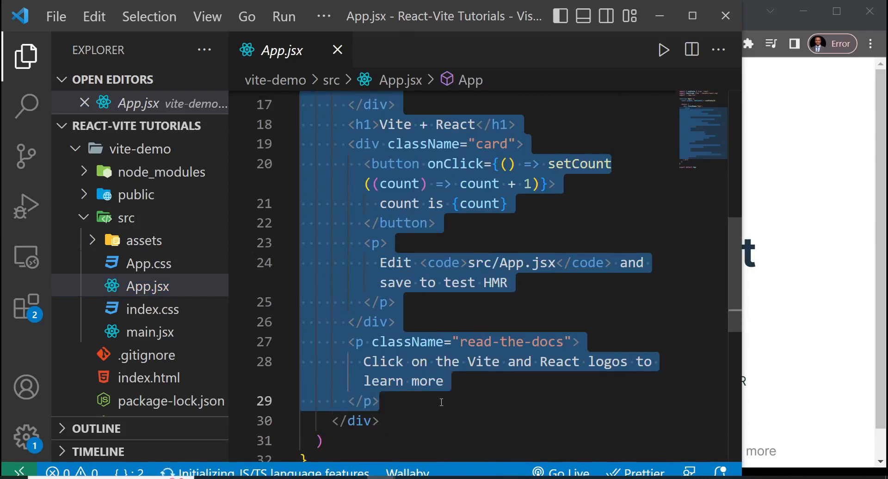
key("Delete")
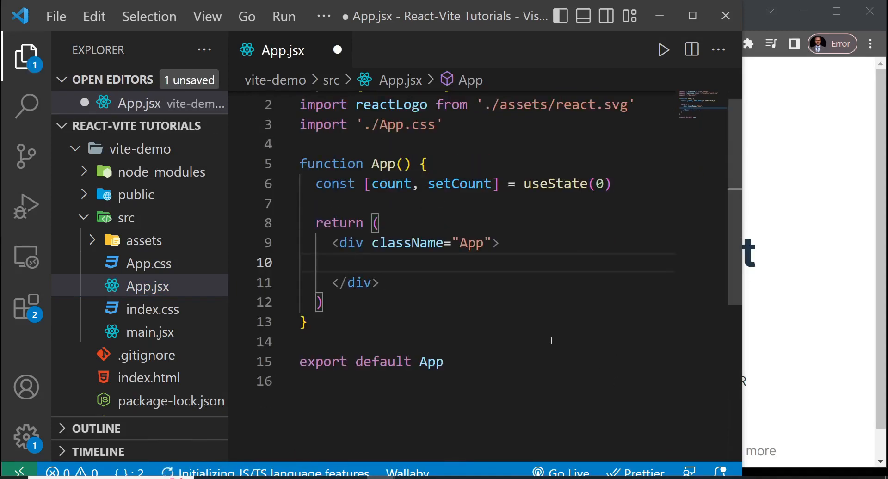
type("Hello")
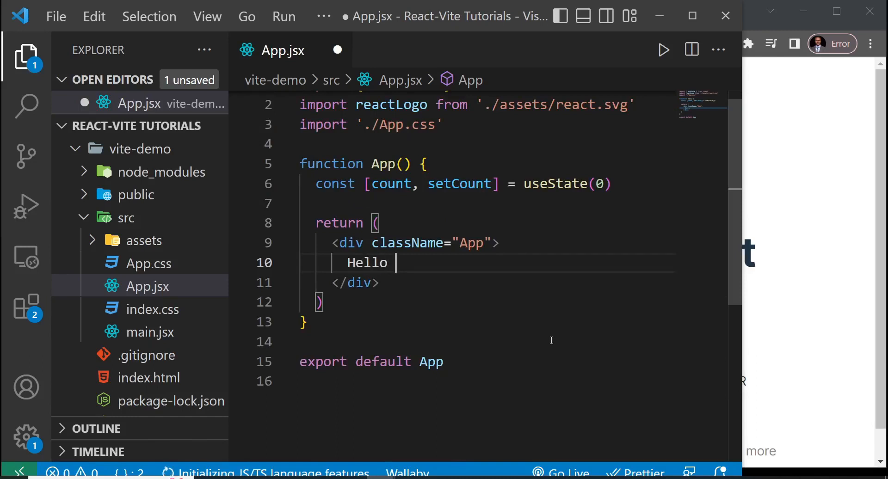
type("Wo")
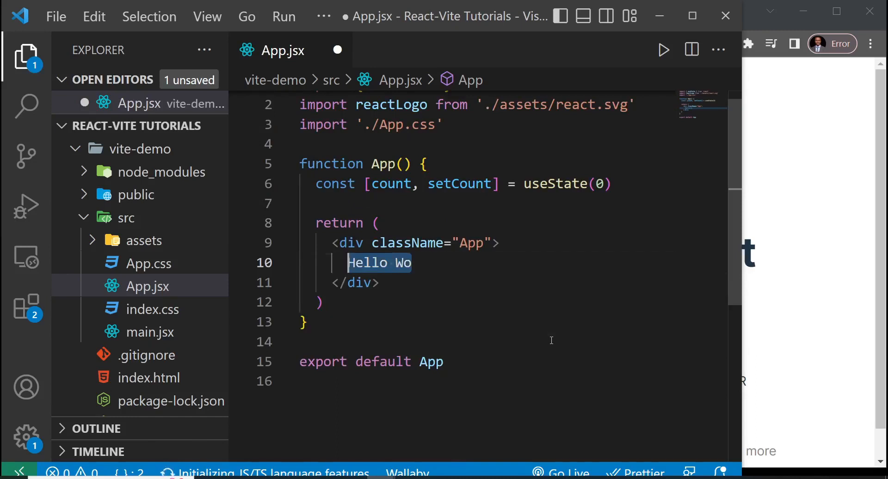
type("h1")
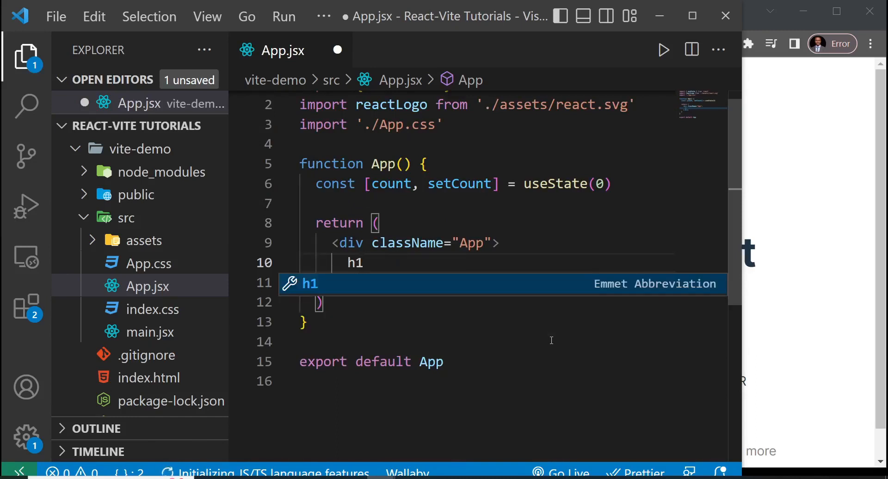
type("Hello W</h1>")
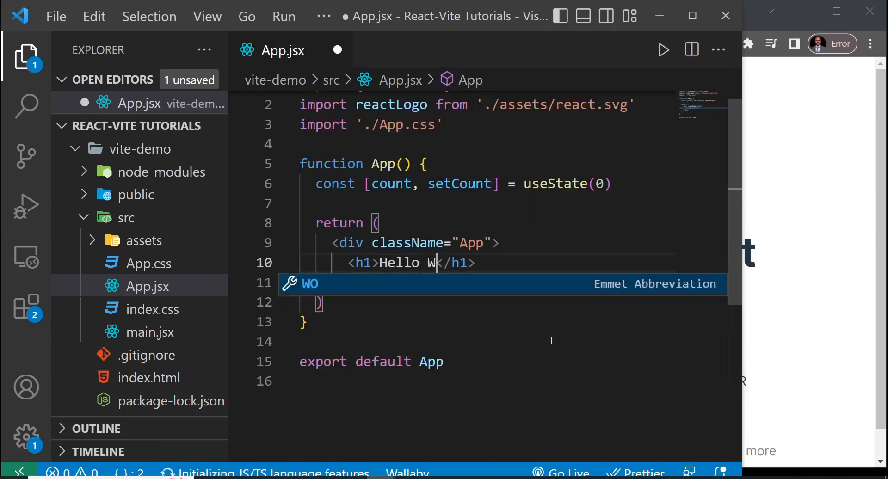
type("orld!")
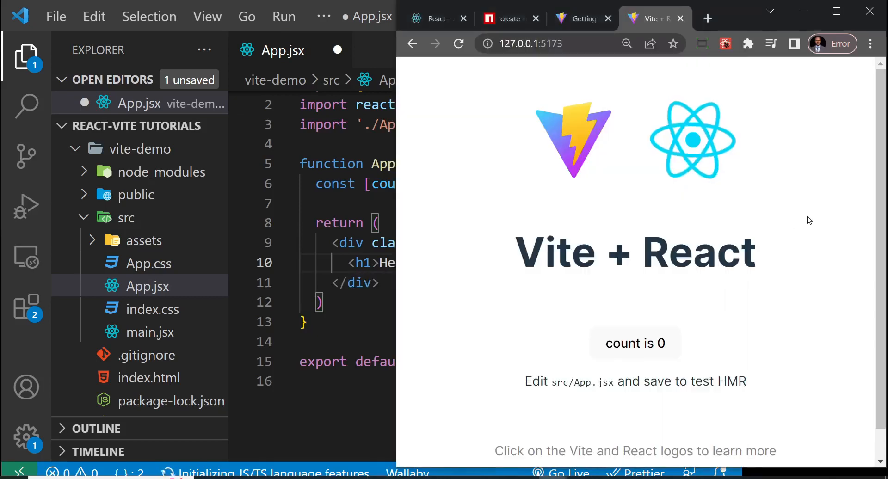
- Save App.jsx so the running Vite app can pick up the Hello World heading
key("Ctrl+s")
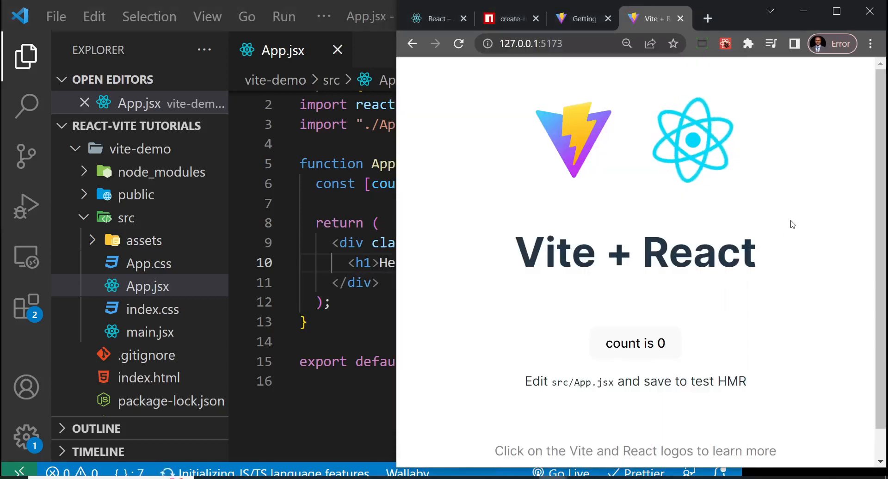
mouse_move(711, 248)
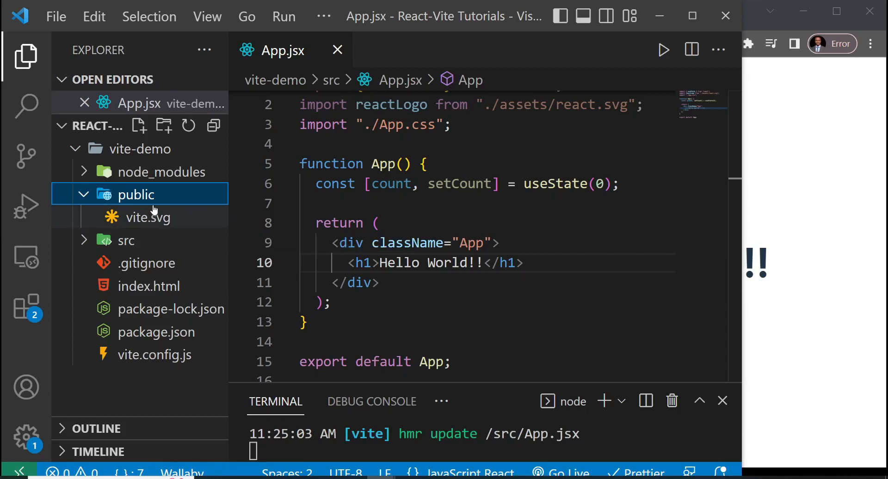
mouse_move(159, 218)
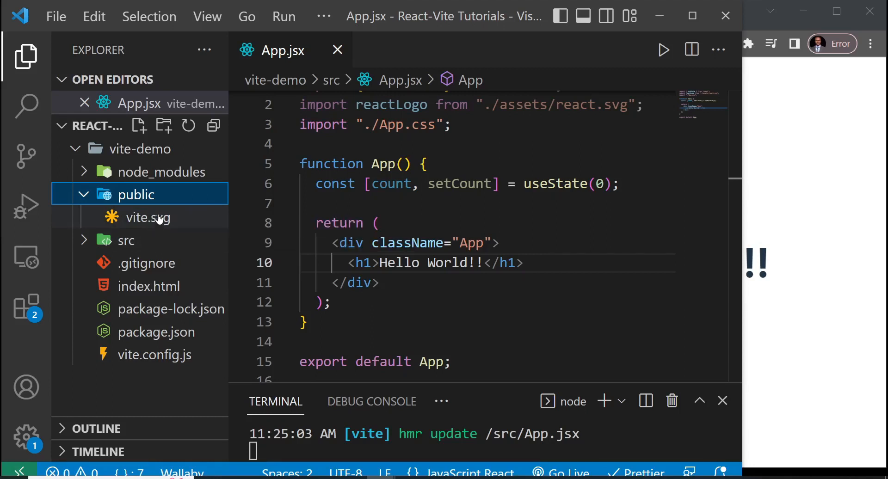
- Collapse the public folder in the Explorer and bring the vite-demo window forward
left_click(136, 195)
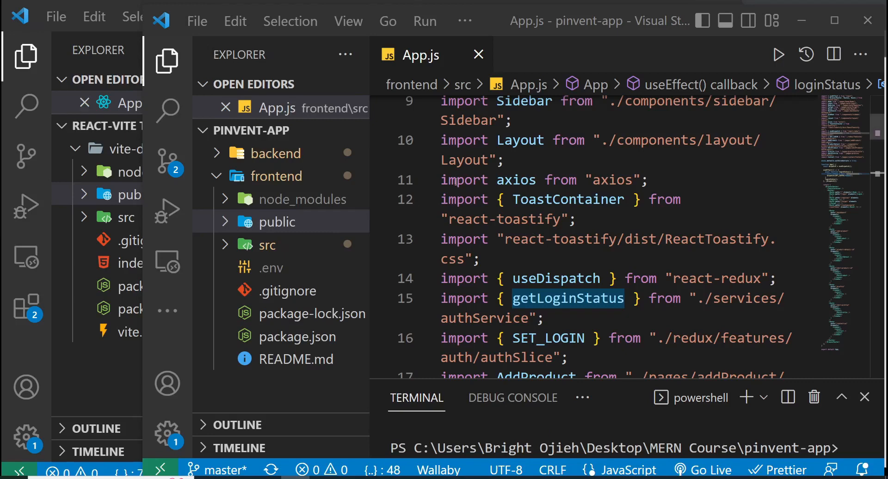
left_click(276, 222)
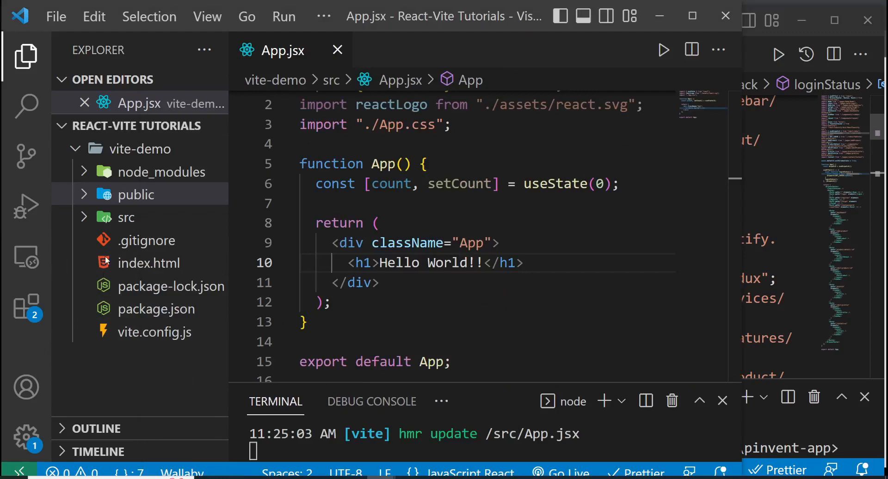
- Toggle the src folder, bring up index.html beside App.jsx and expand the public folder
left_click(126, 218)
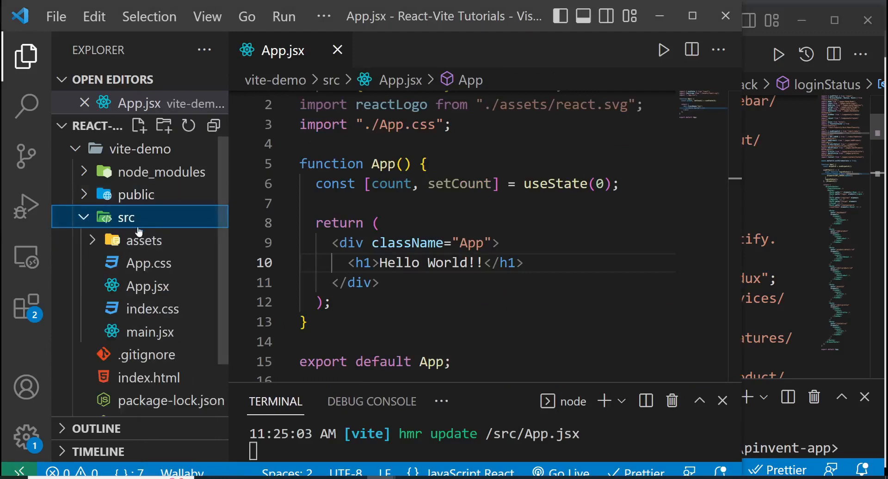
left_click(144, 241)
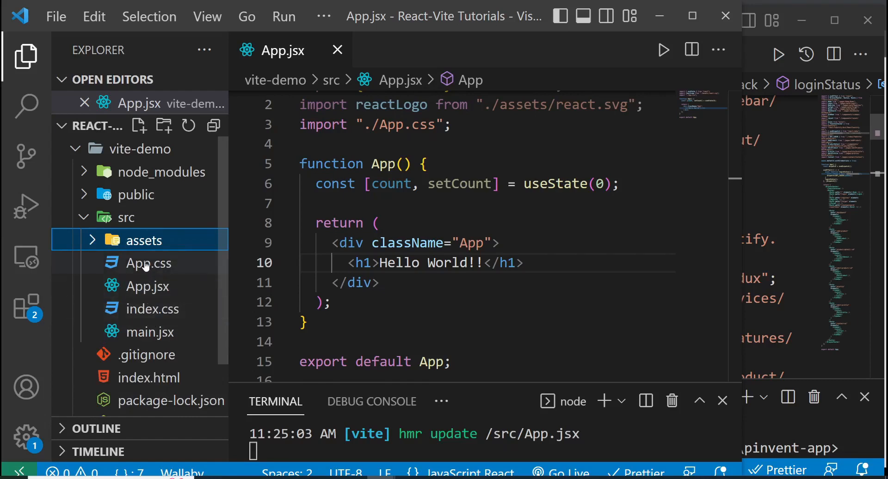
mouse_move(159, 386)
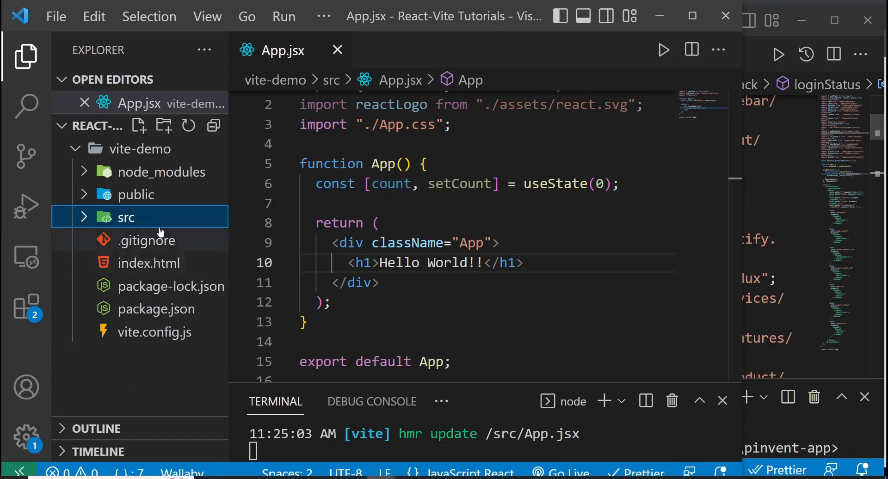
mouse_move(148, 270)
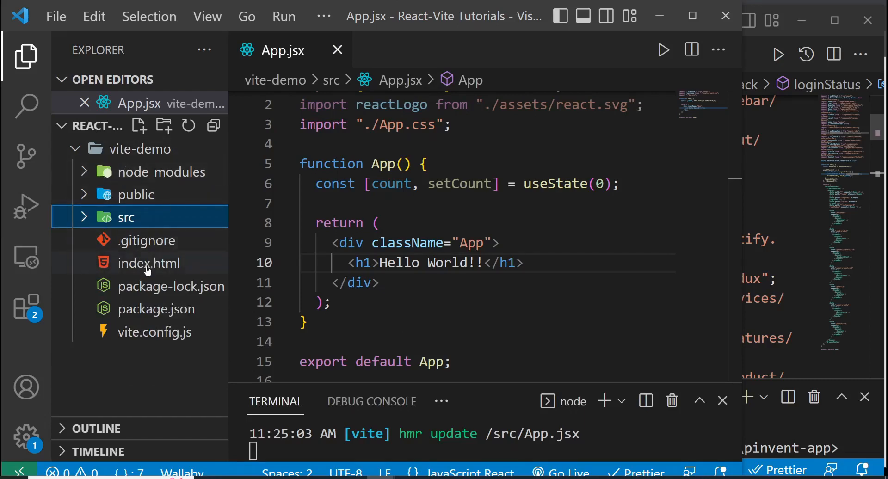
left_click(149, 264)
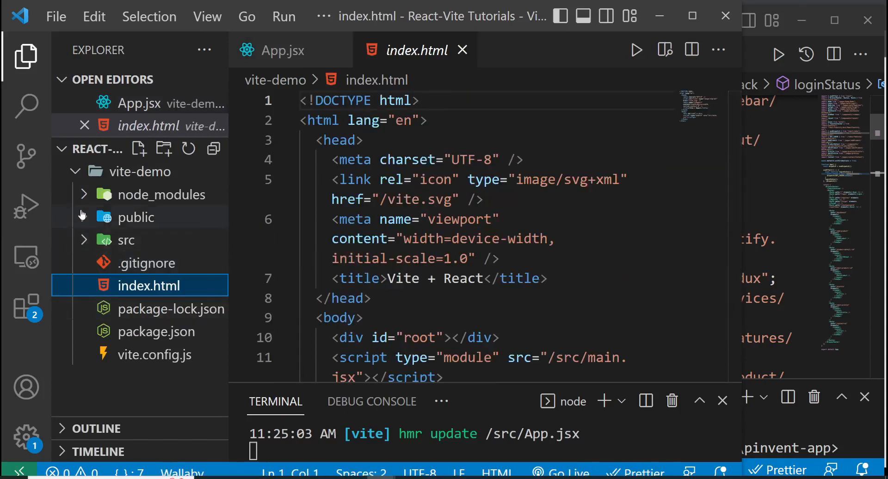
left_click(136, 216)
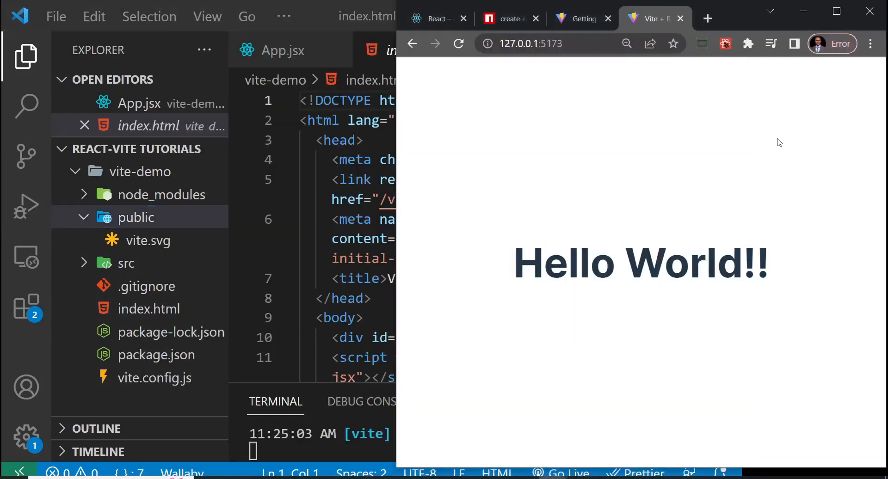
mouse_move(647, 162)
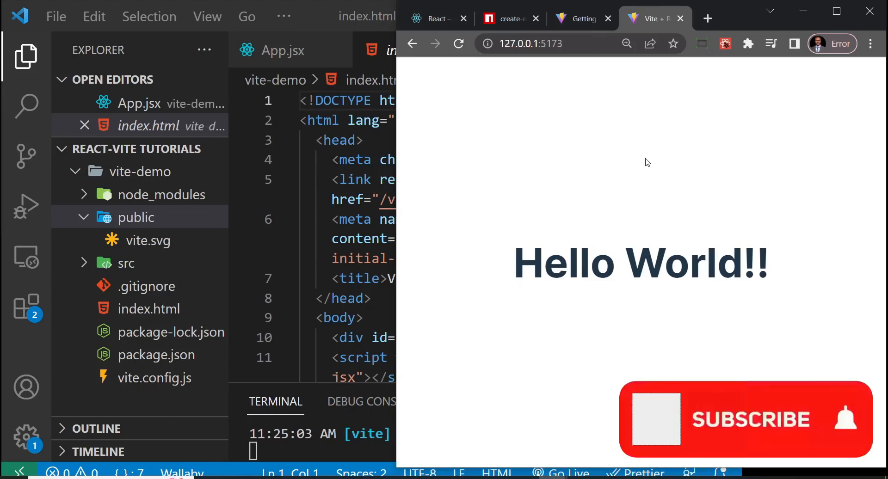
left_click(754, 428)
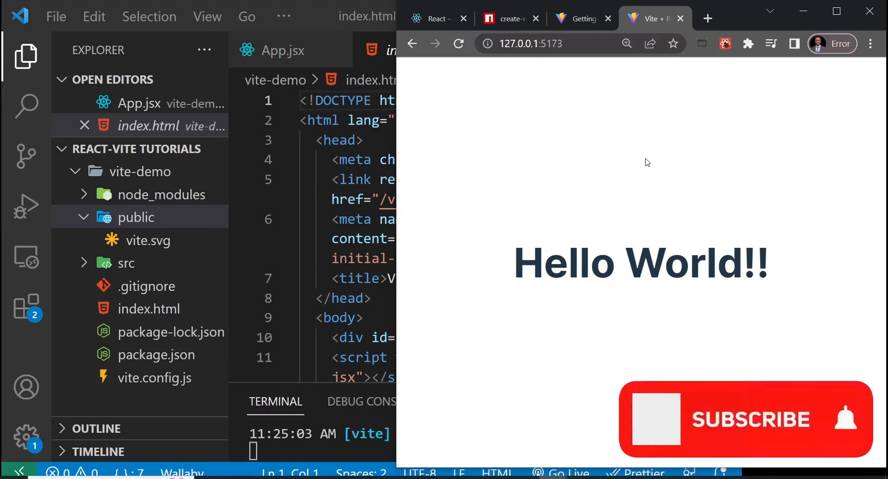
left_click(745, 424)
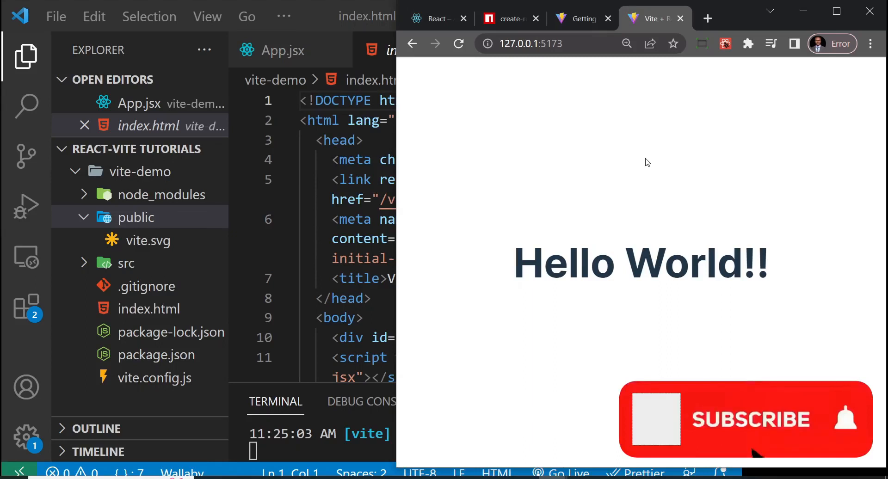
left_click(750, 425)
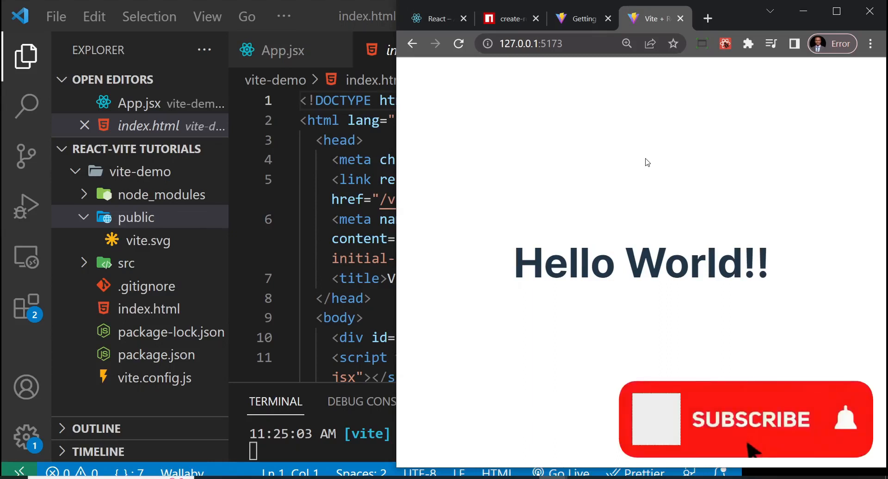
left_click(746, 420)
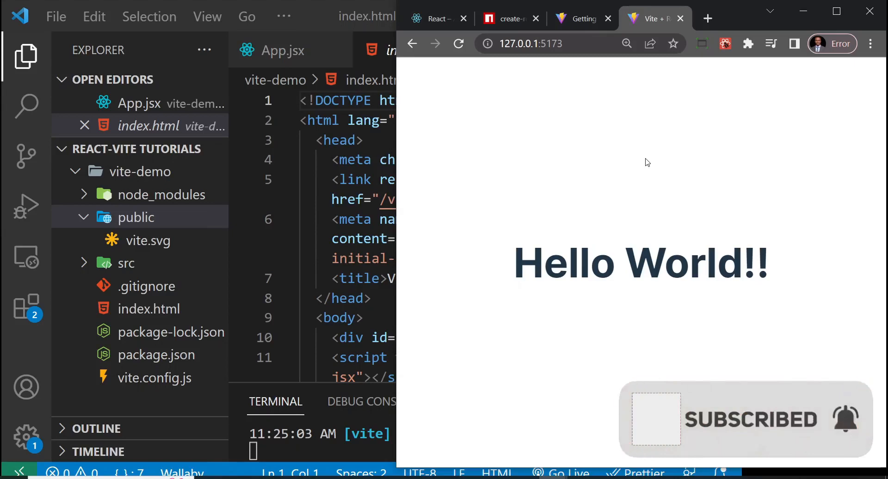